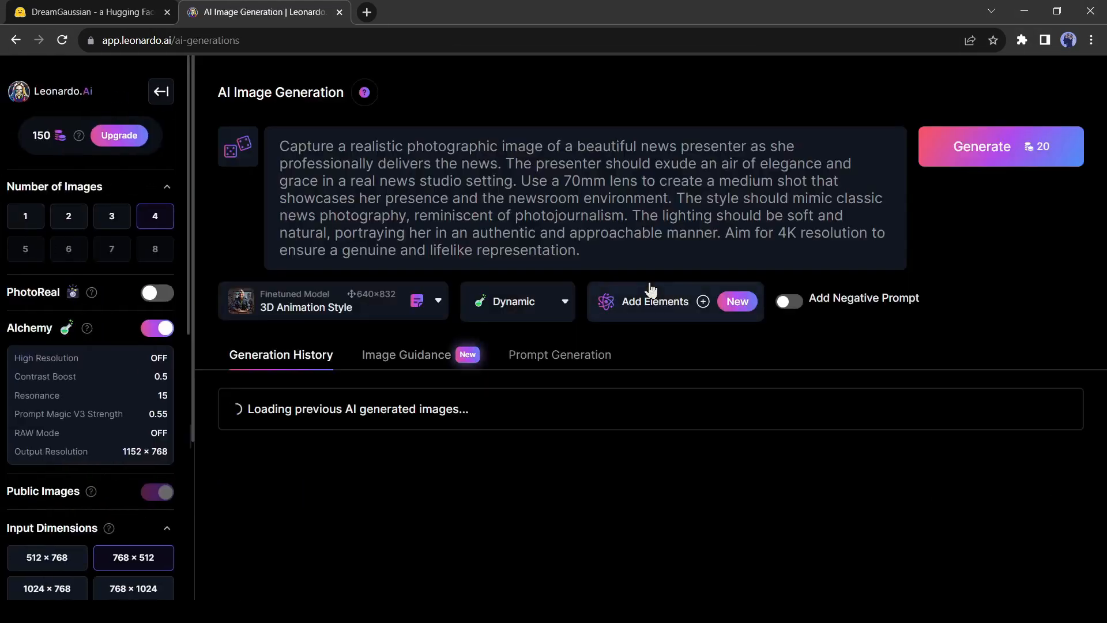
Generate images from the new prompt 'A little rabbit, Solid Color Background' at 1024×768.
triple_click(565, 197)
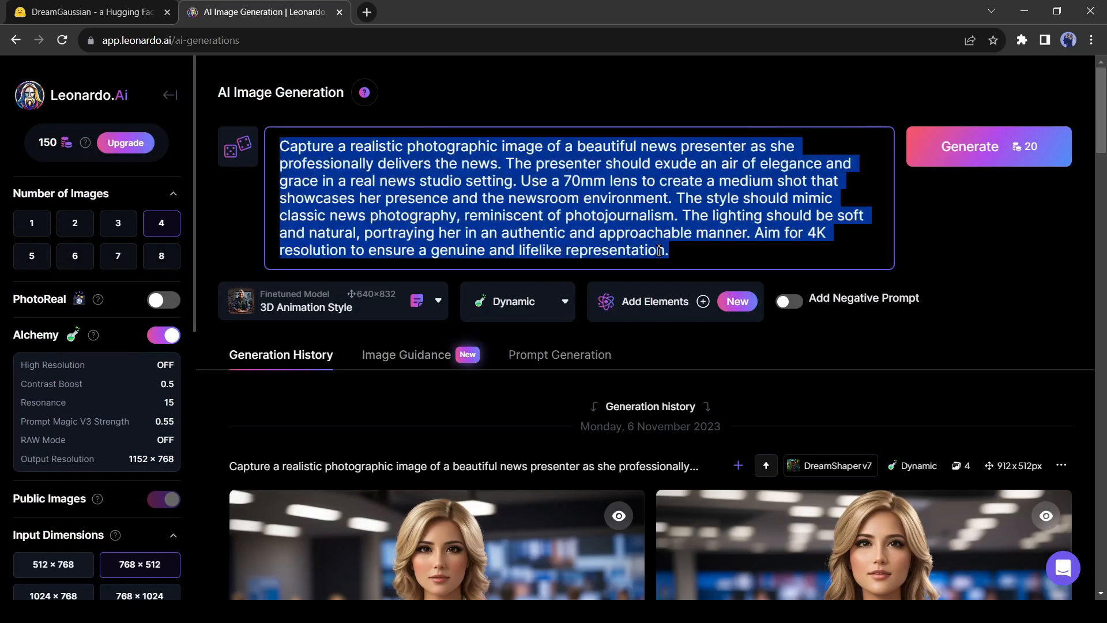
text(A little rabbit)
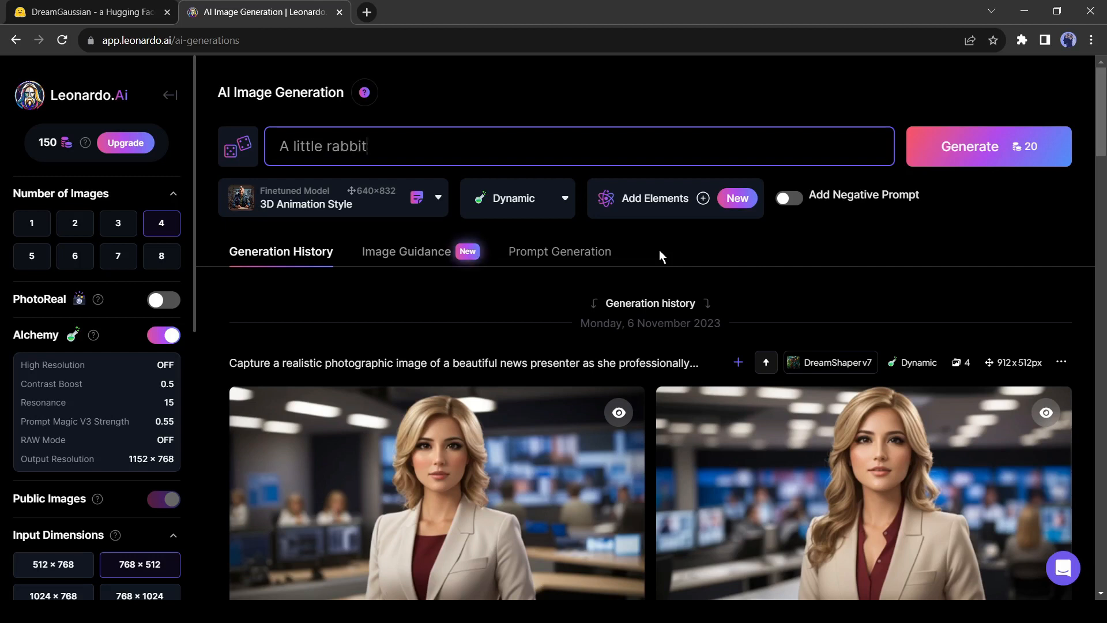
text(, Solid Color Background)
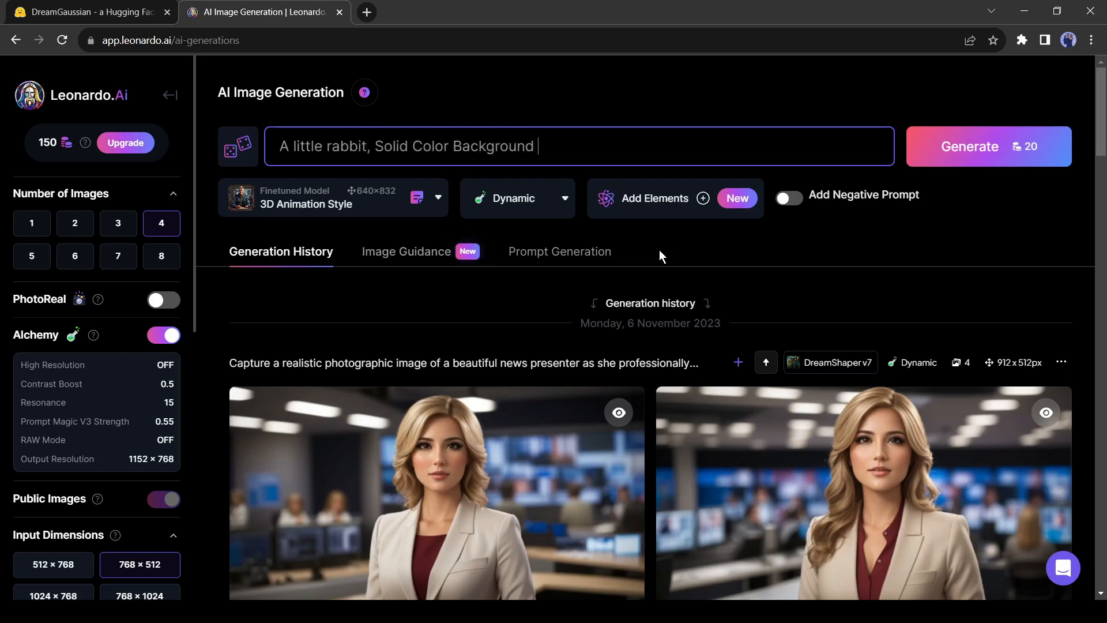
mouse_move(983, 154)
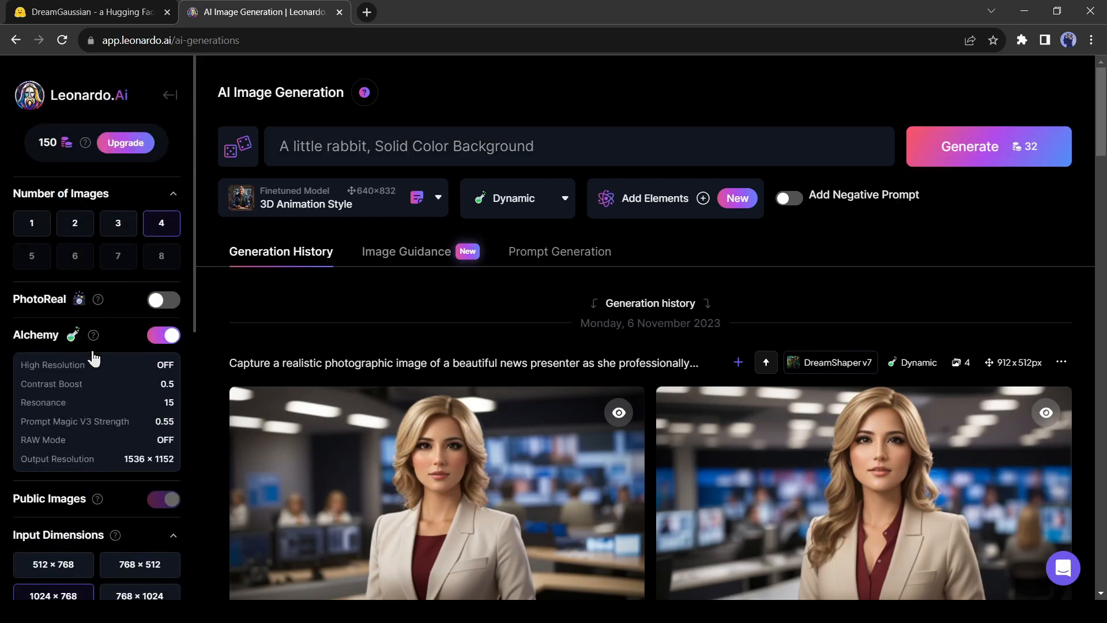
click(967, 146)
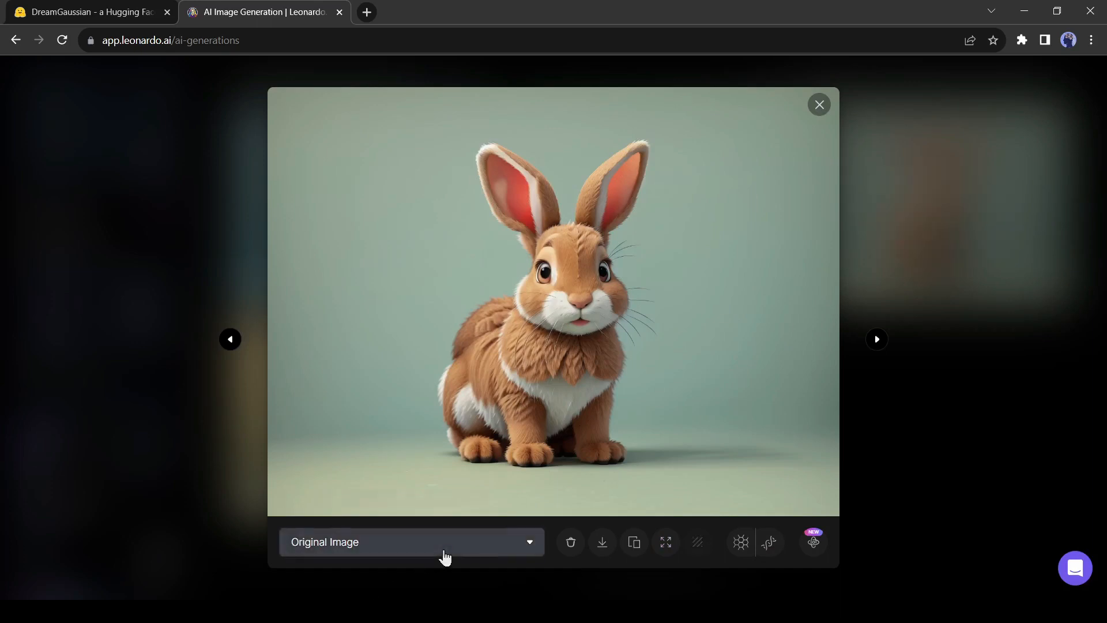
Switch the rabbit to the No Background variant and copy that image.
click(412, 542)
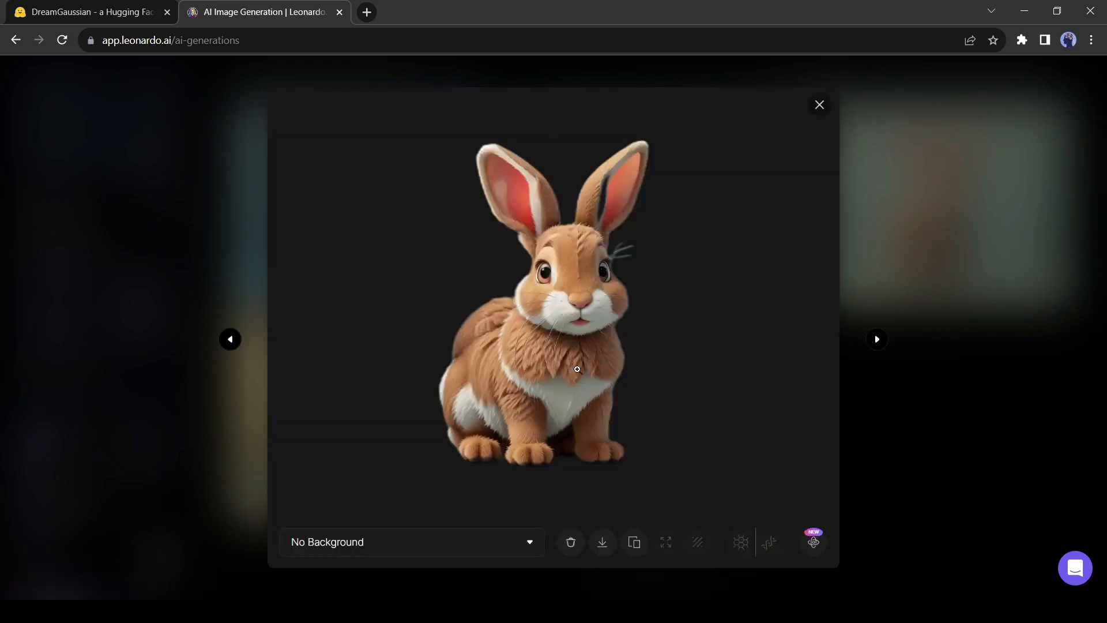
click(602, 542)
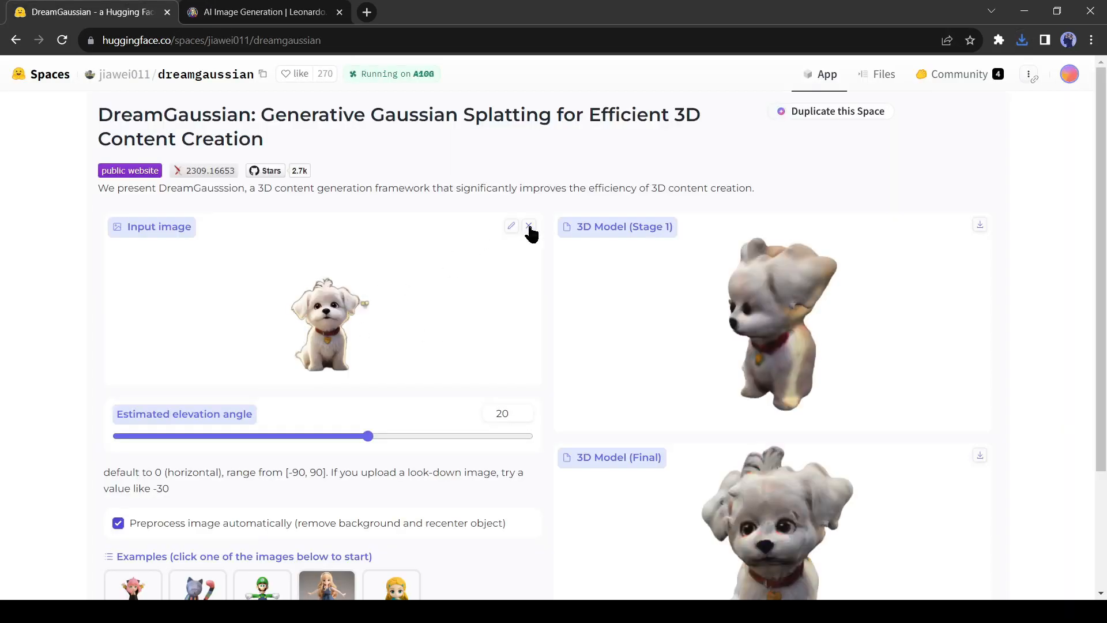
Replace the sample dog with the rabbit, generate the 3D model and rotate the final result.
click(528, 226)
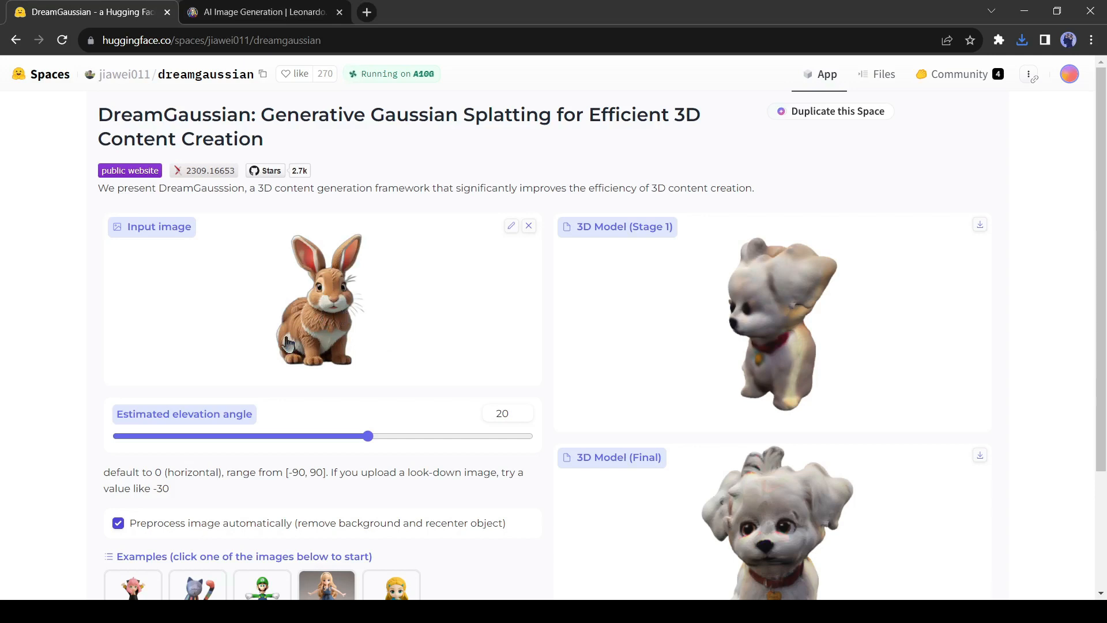
scroll(down, 3)
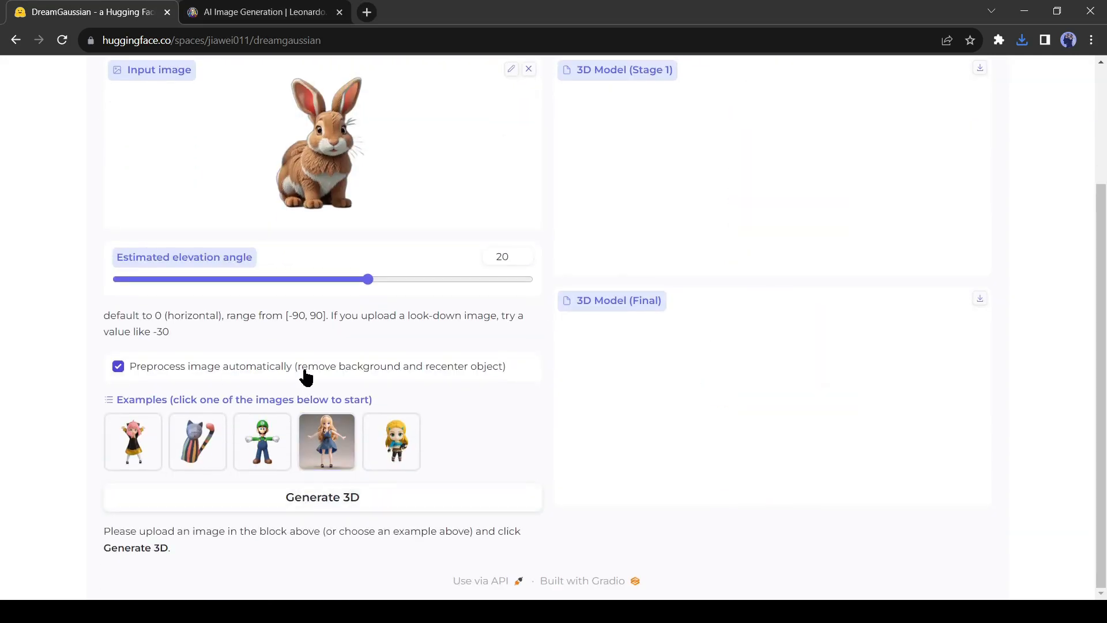
click(321, 496)
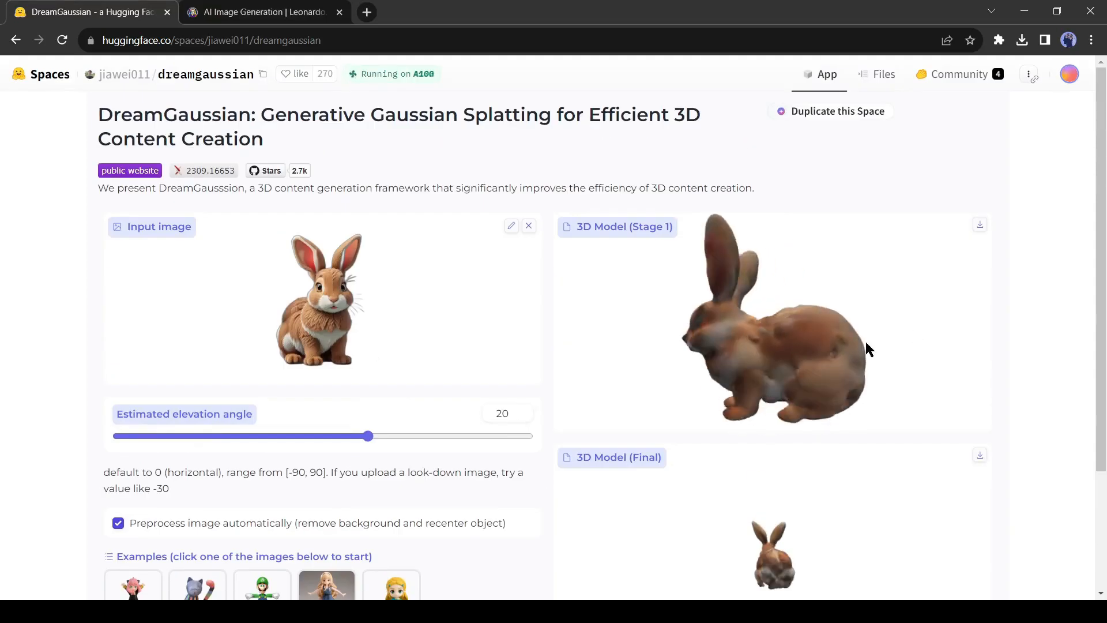
scroll(down, 3)
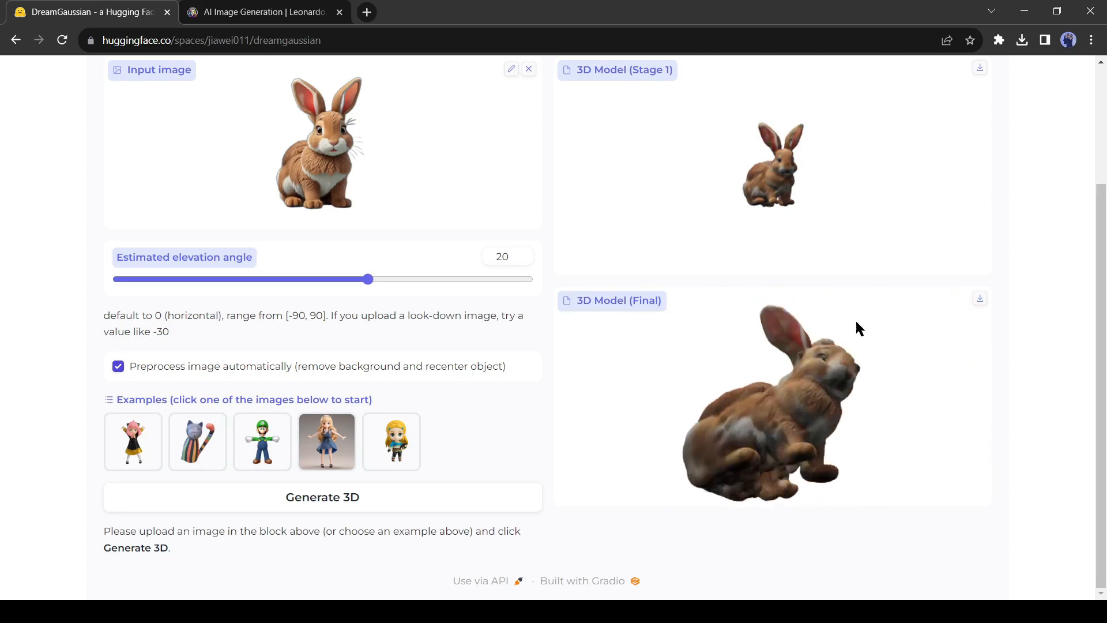
drag(859, 329, 664, 426)
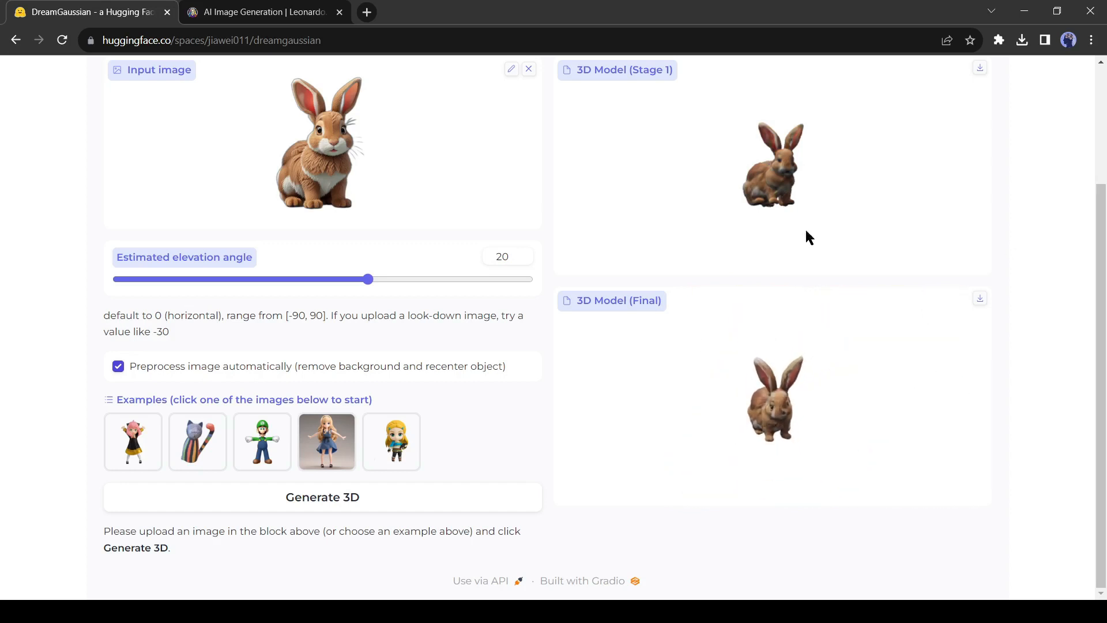
mouse_move(758, 386)
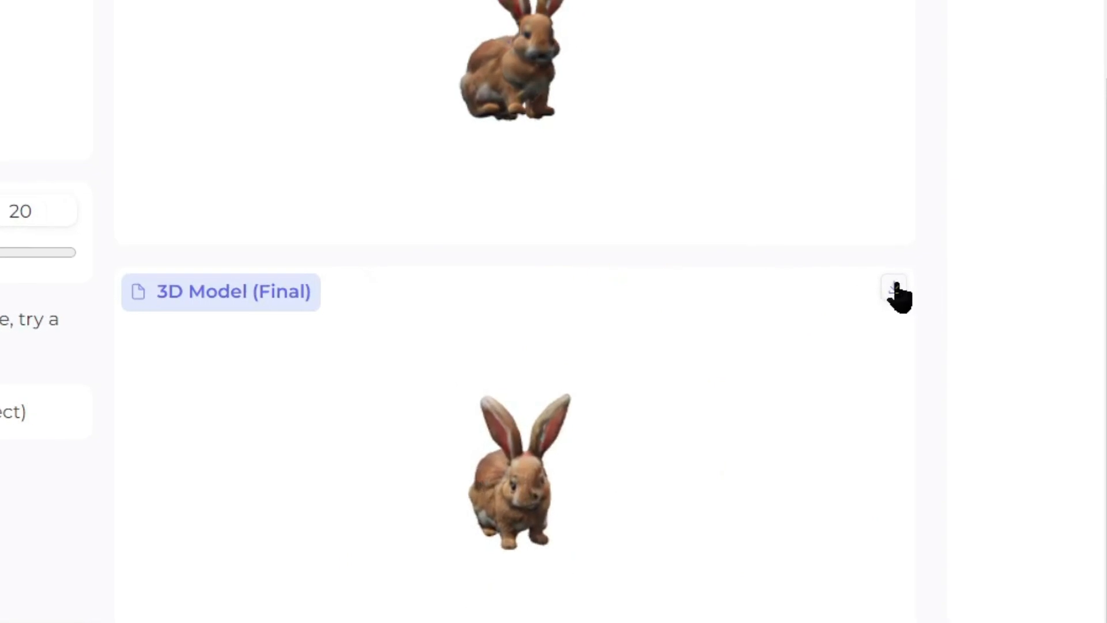
mouse_move(892, 288)
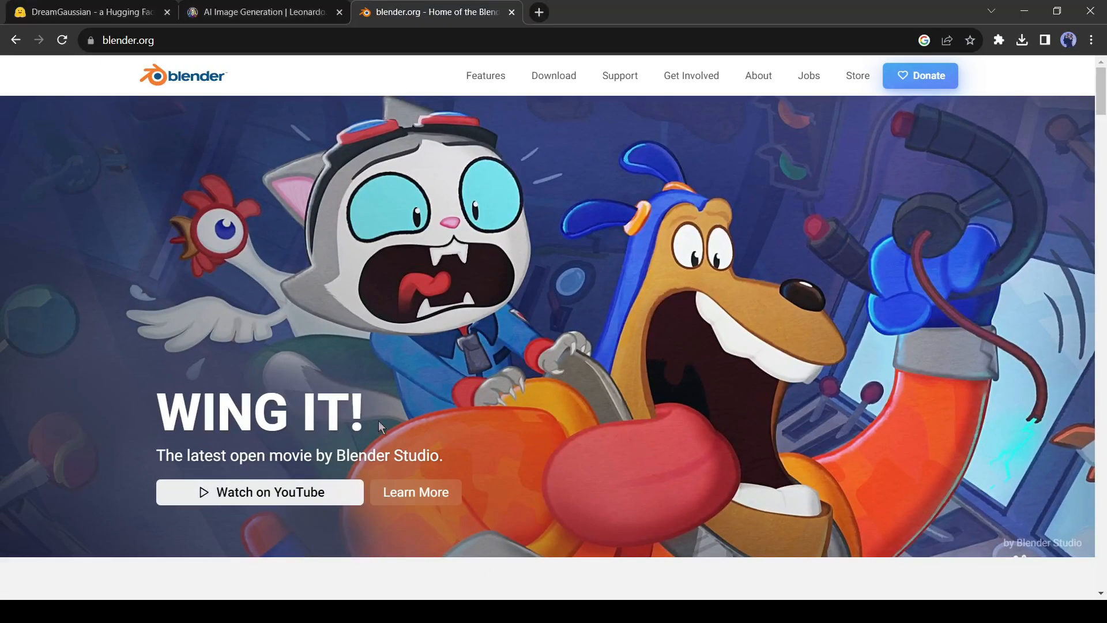
Download Blender 3.6.5 LTS for Windows, run the installer and launch Blender on Finish.
scroll(down, 3)
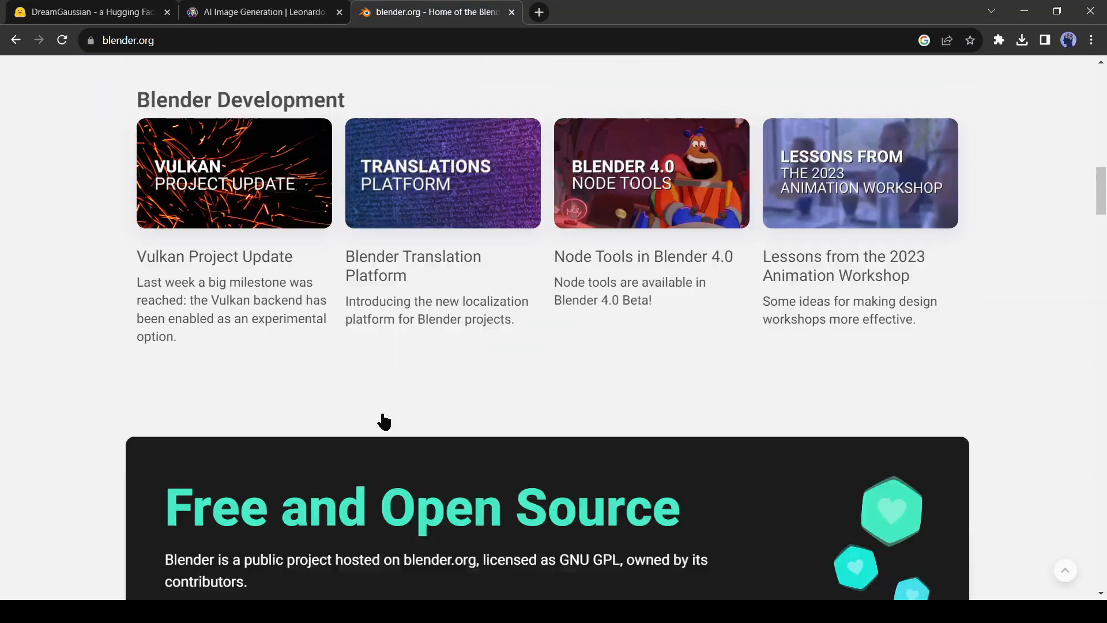
scroll(up, 3)
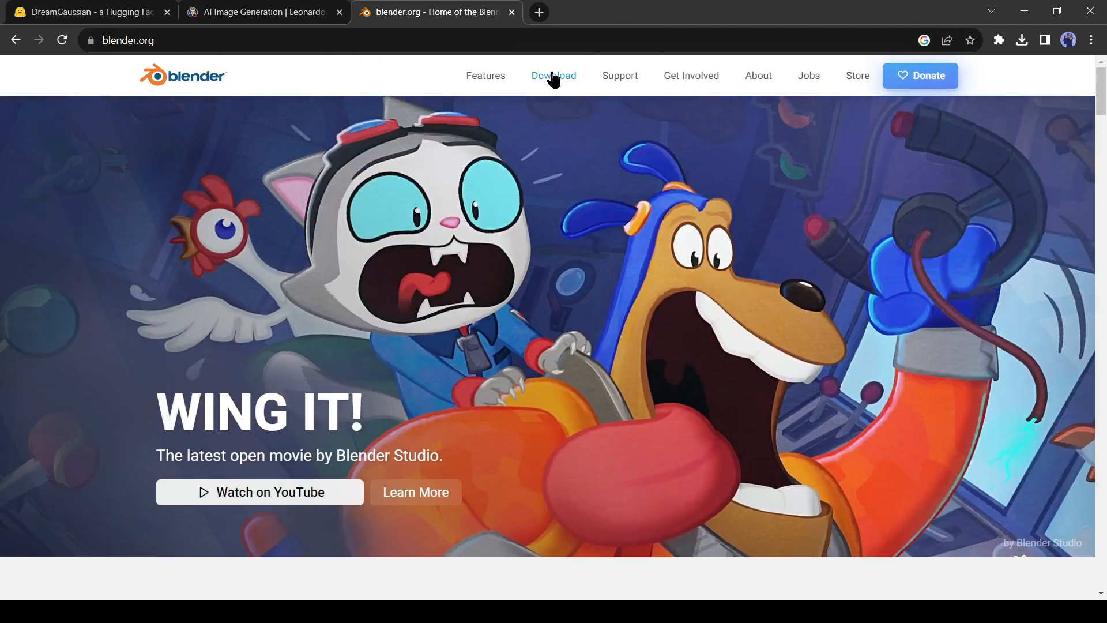
click(554, 76)
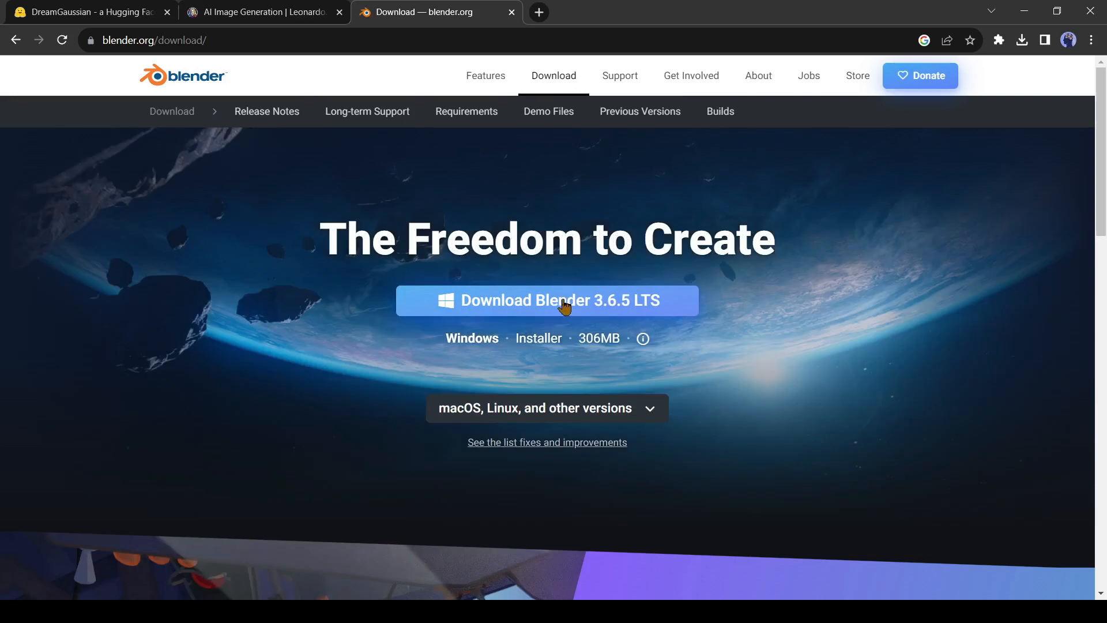
click(546, 299)
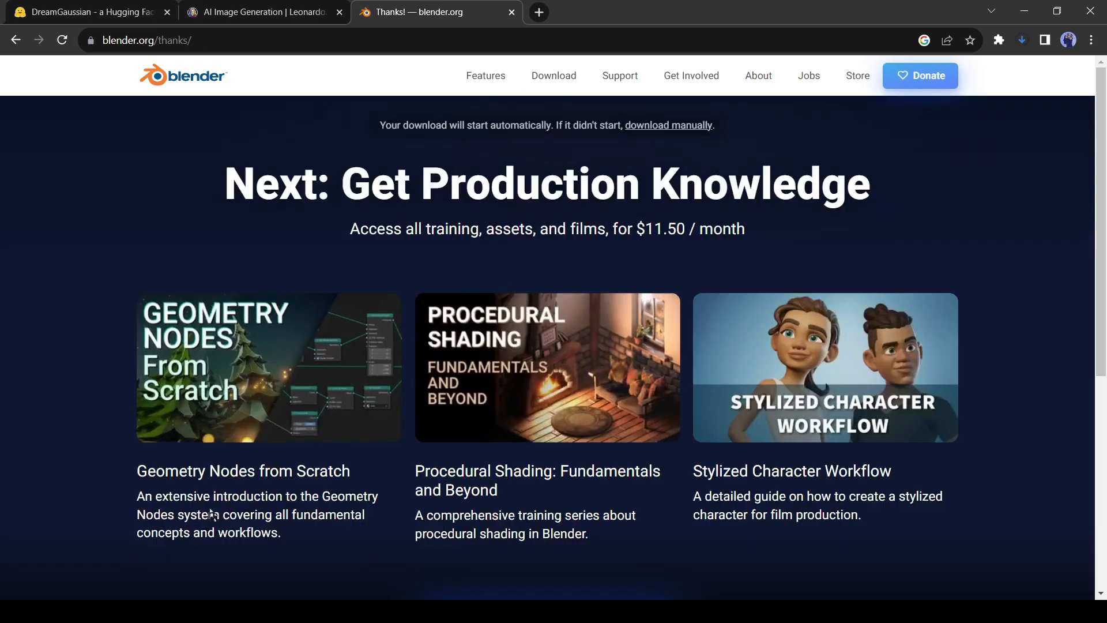
double_click(144, 150)
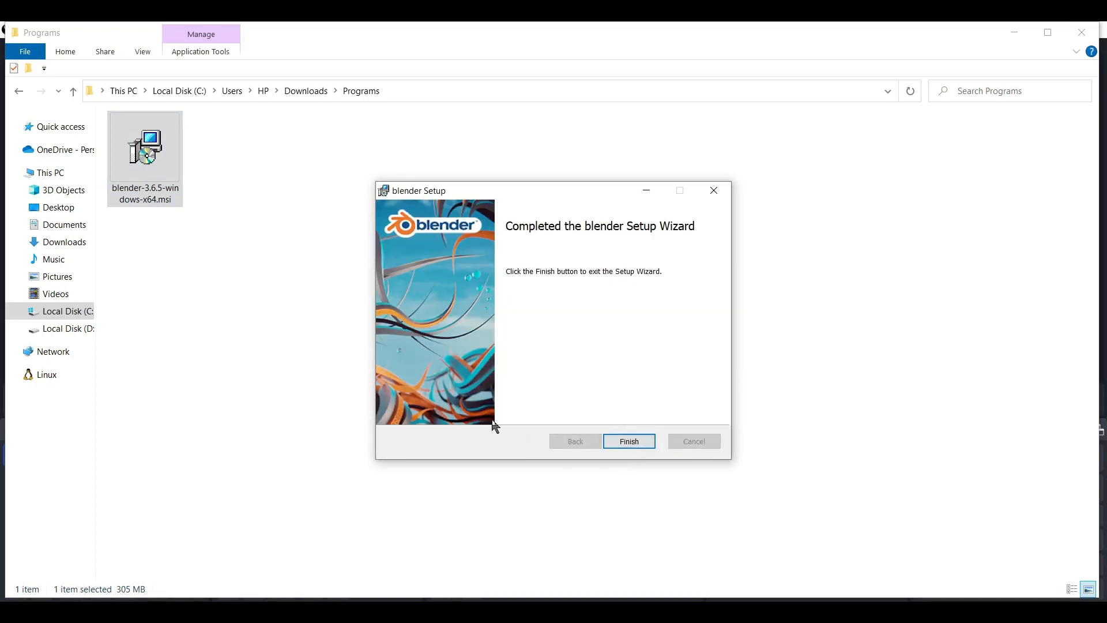
click(628, 440)
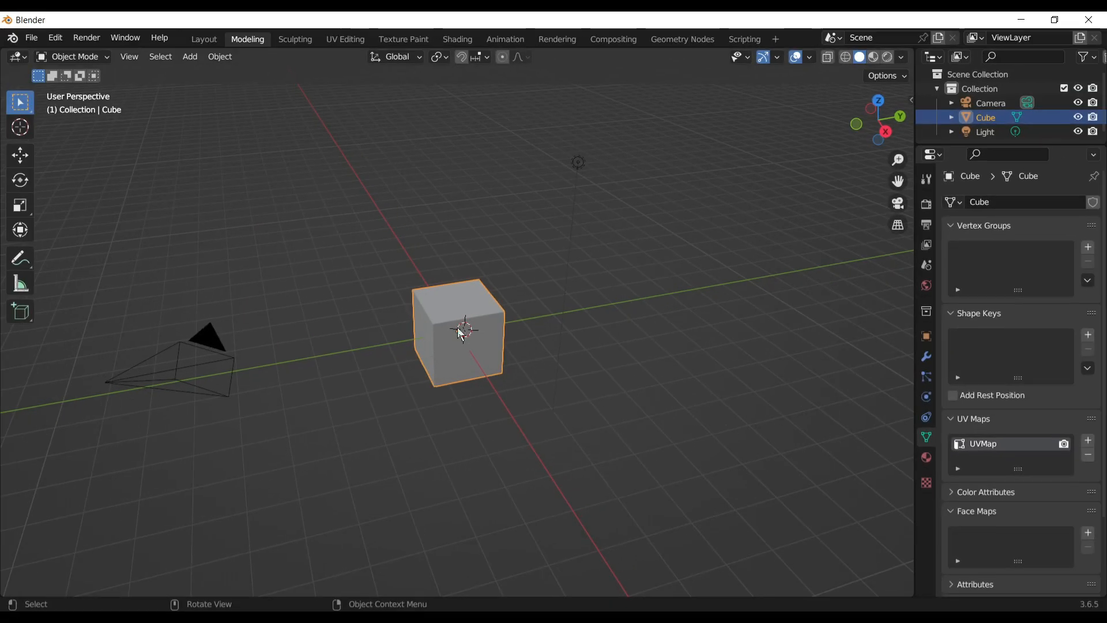
mouse_move(466, 366)
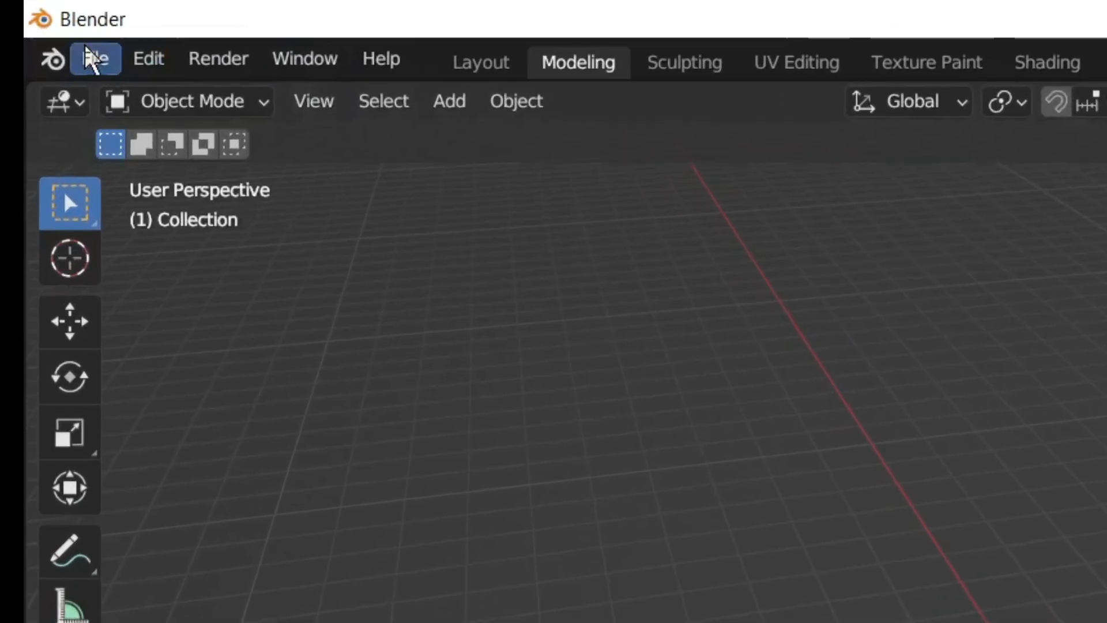
Start a glTF 2.0 (.glb/.gltf) import from the File menu.
click(95, 59)
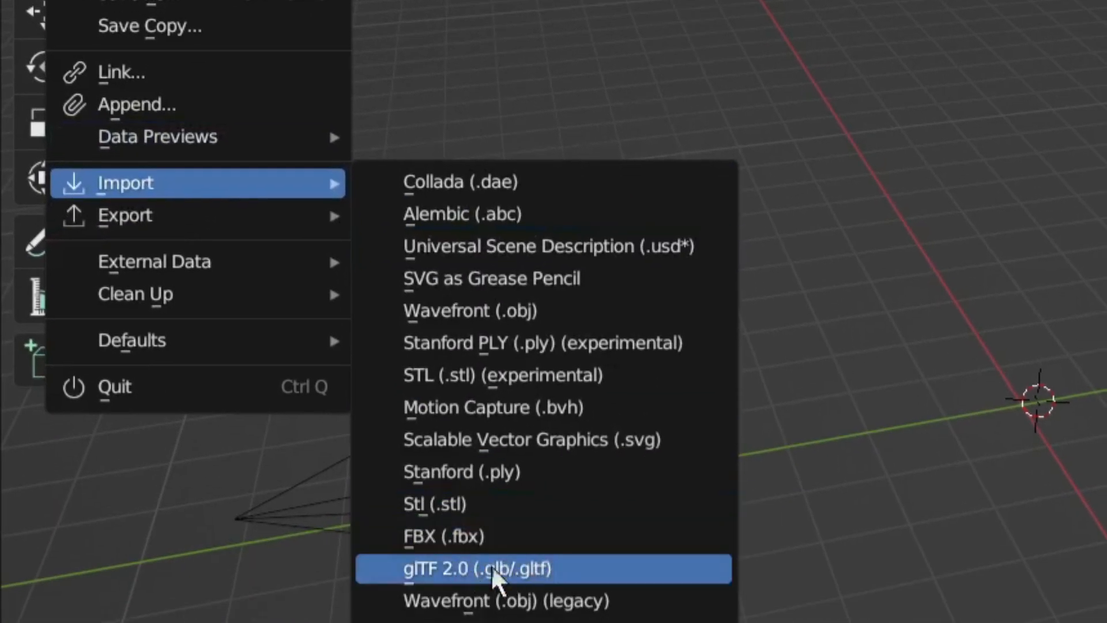
mouse_move(565, 579)
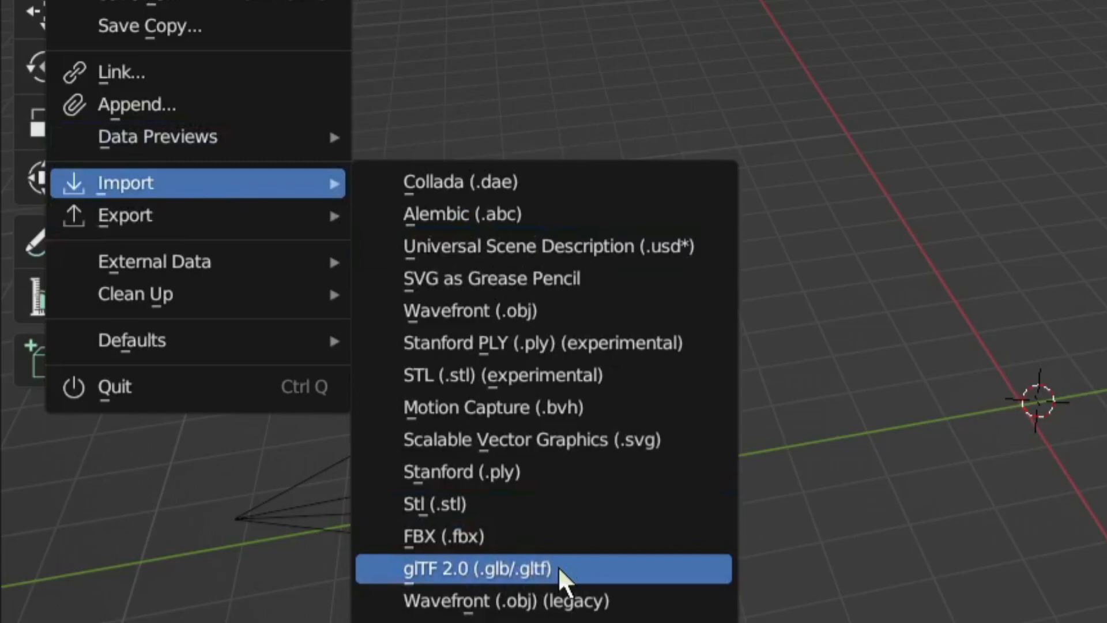
click(466, 568)
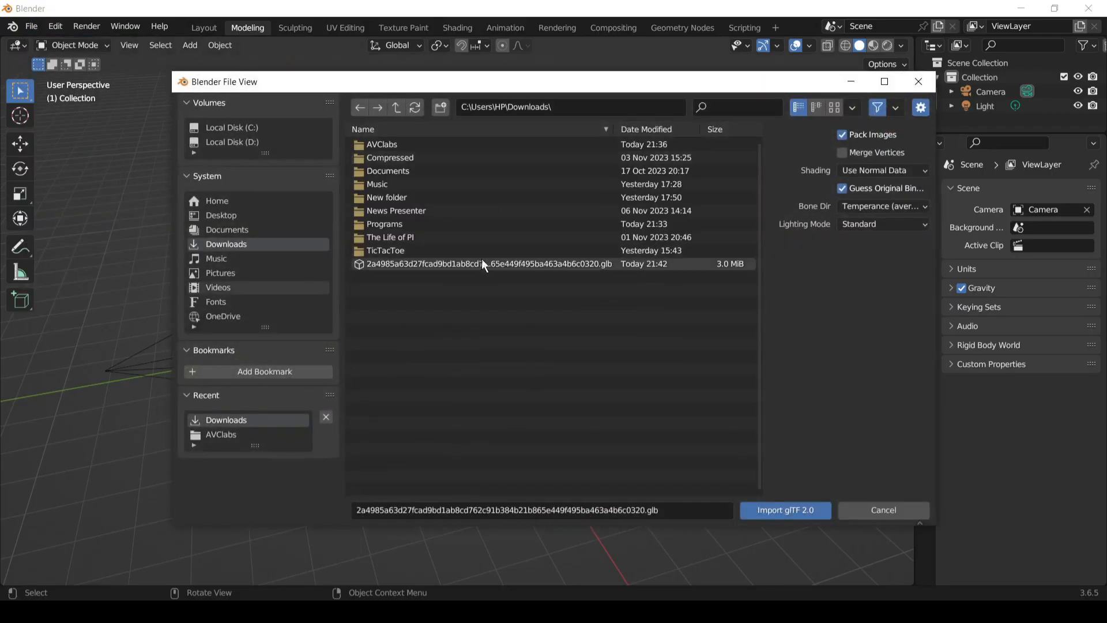
Import the rabbit .glb as Mesh_0 and view it in the Layout workspace.
click(784, 510)
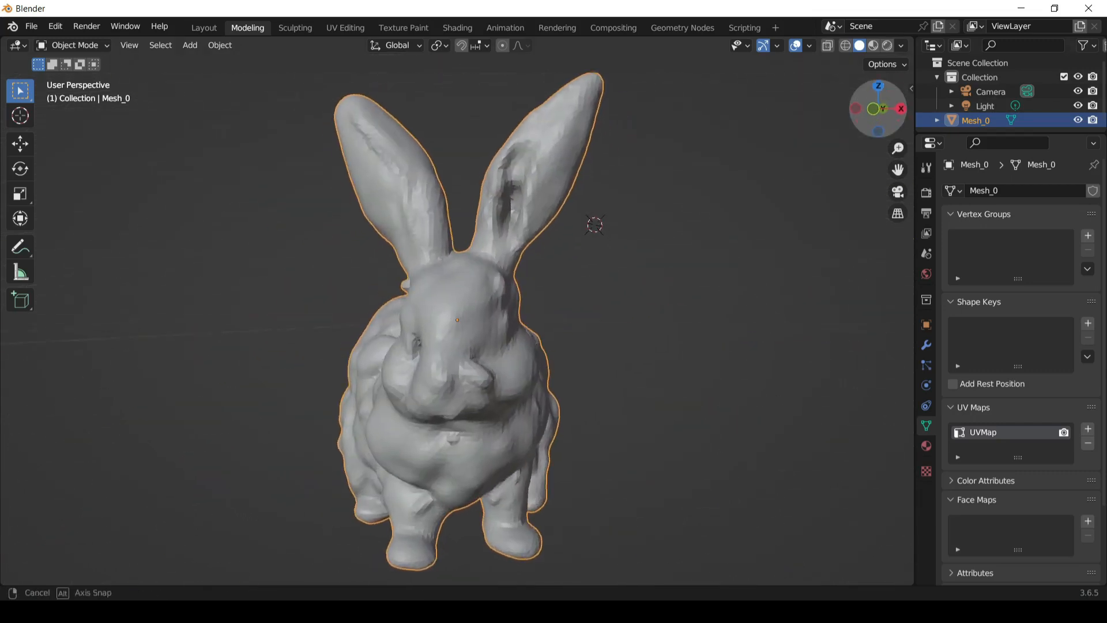
click(203, 28)
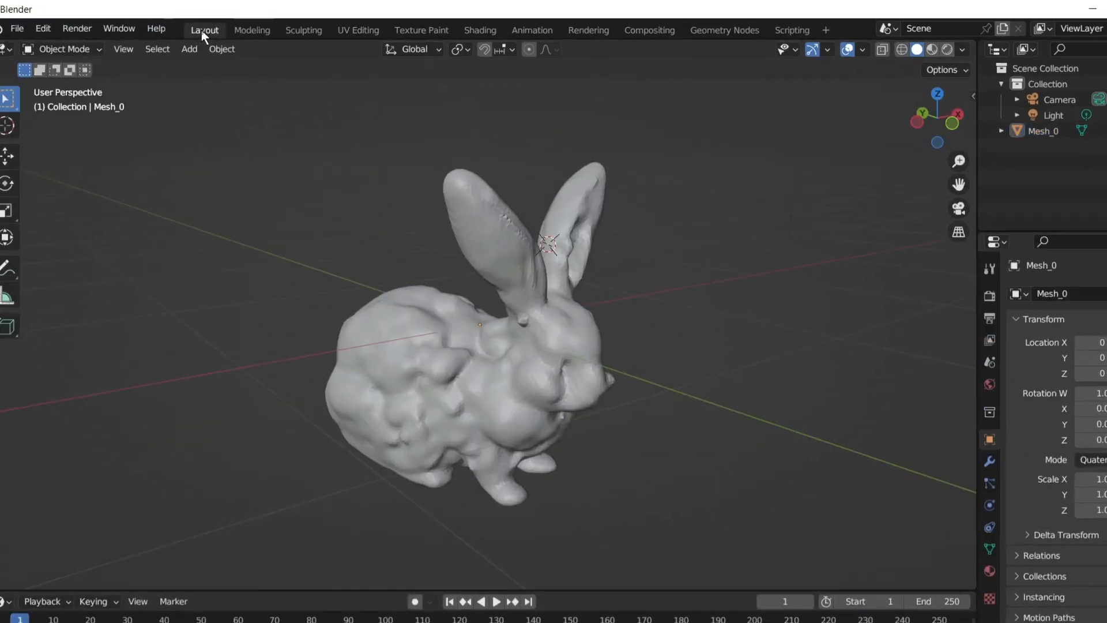
click(251, 30)
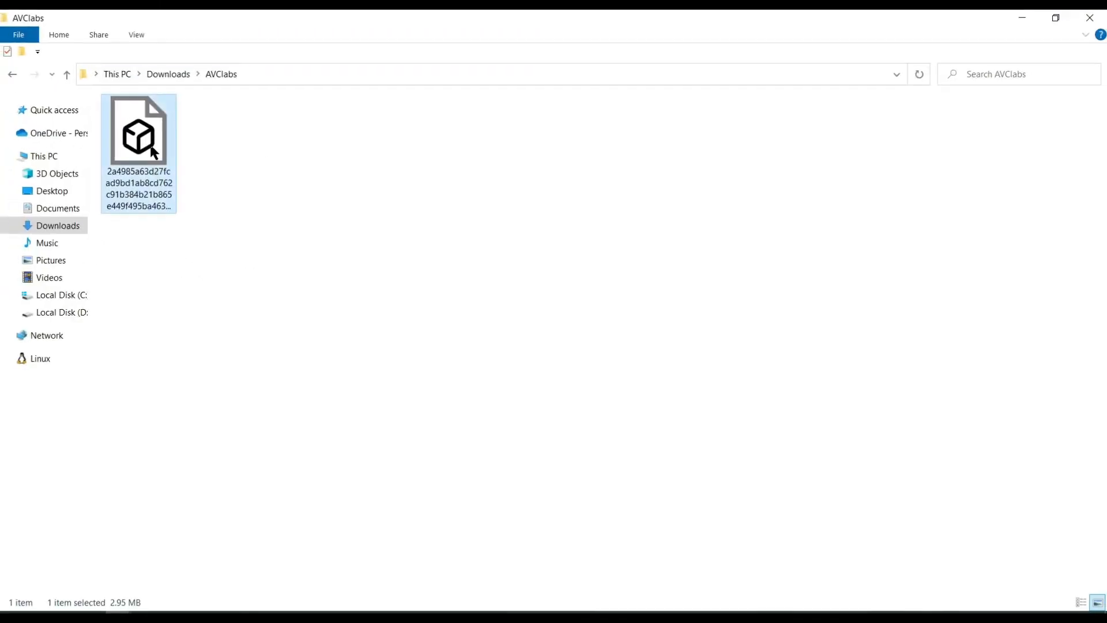
View the rabbit in 3D Viewer, rotated, under dark warm, teal, light grey and default lighting themes.
double_click(139, 130)
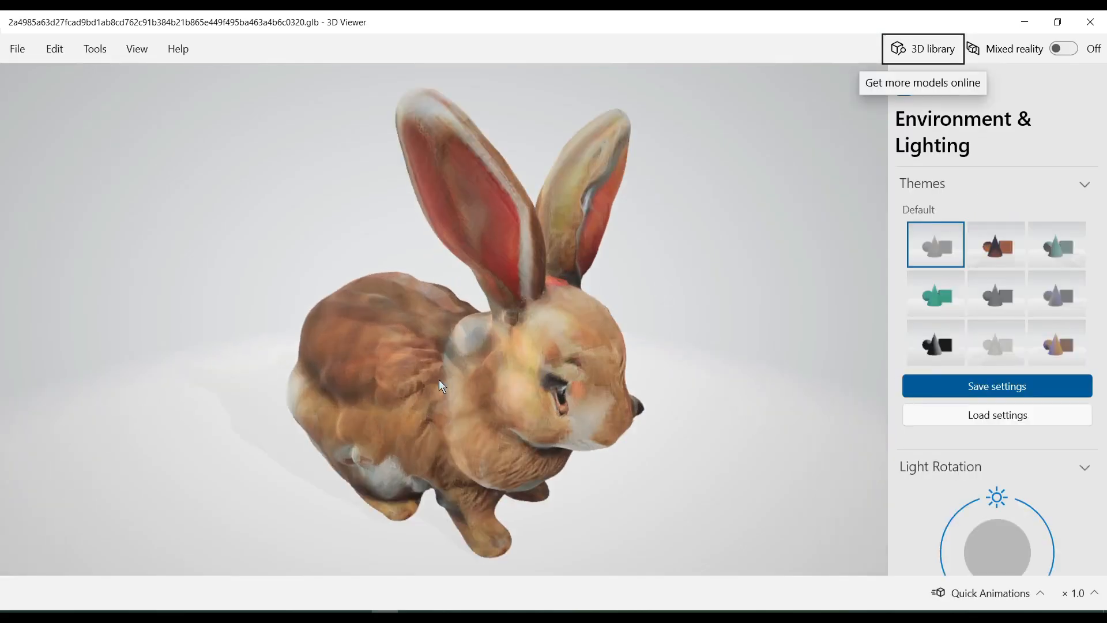
drag(439, 386, 487, 386)
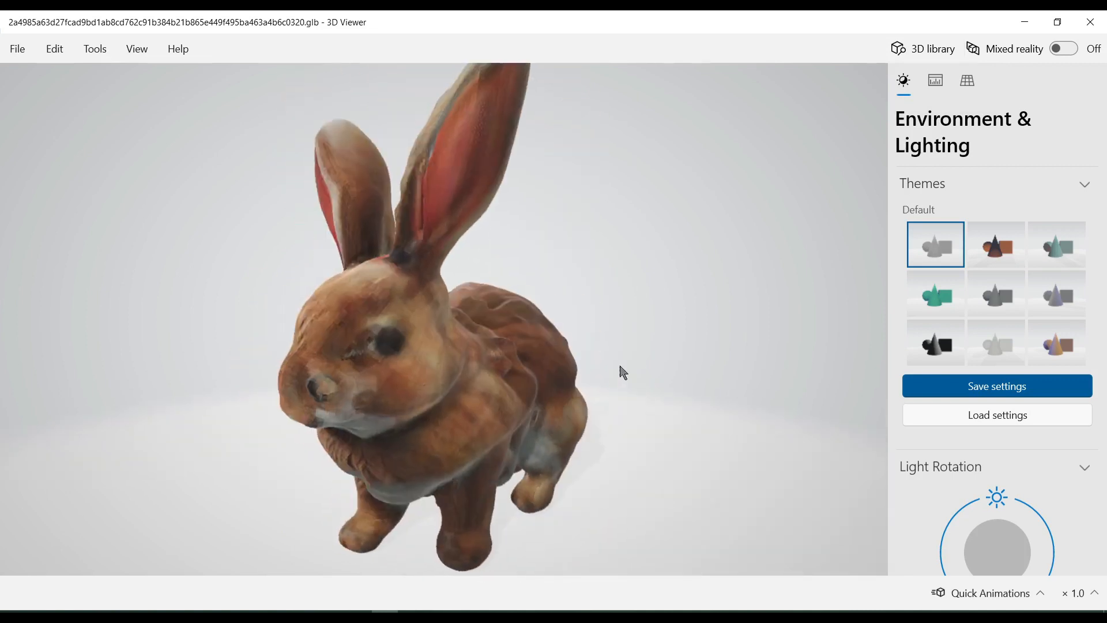
click(994, 243)
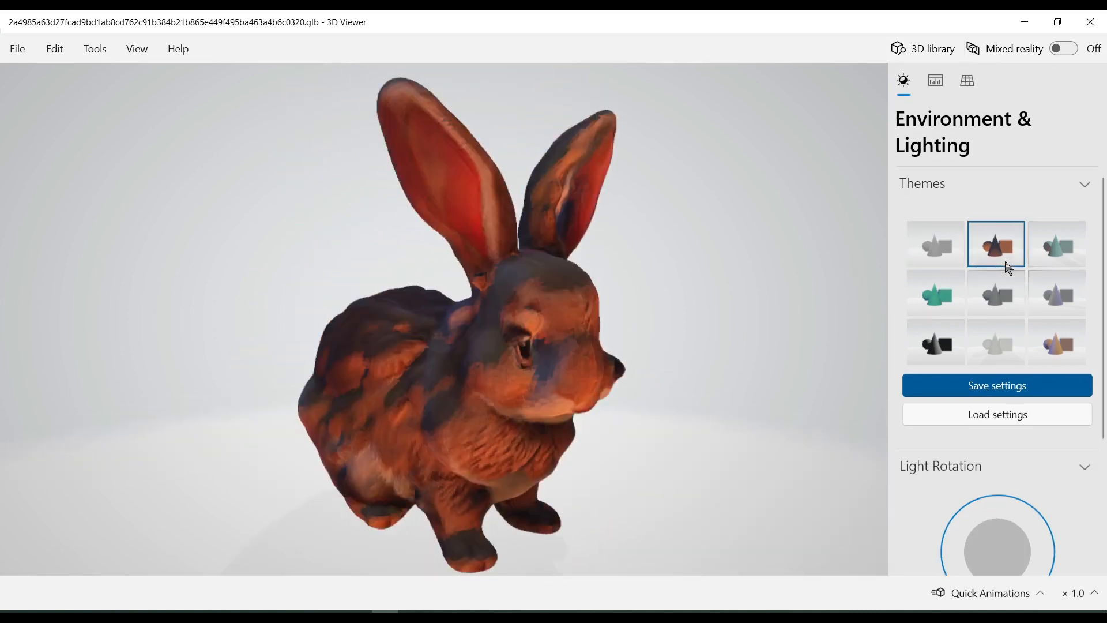
click(935, 291)
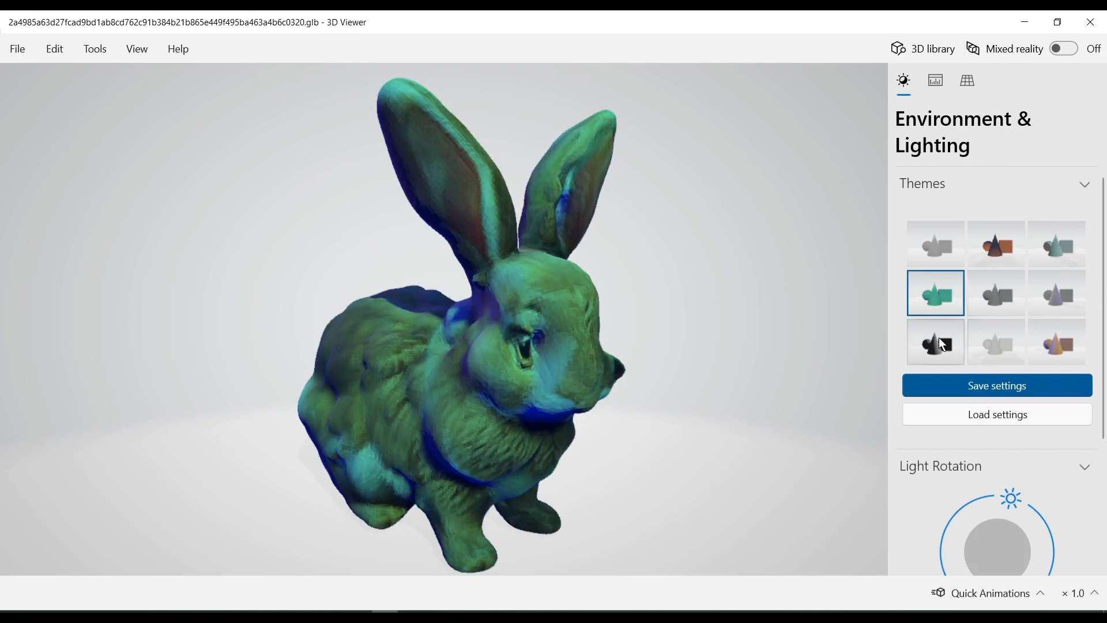
click(995, 342)
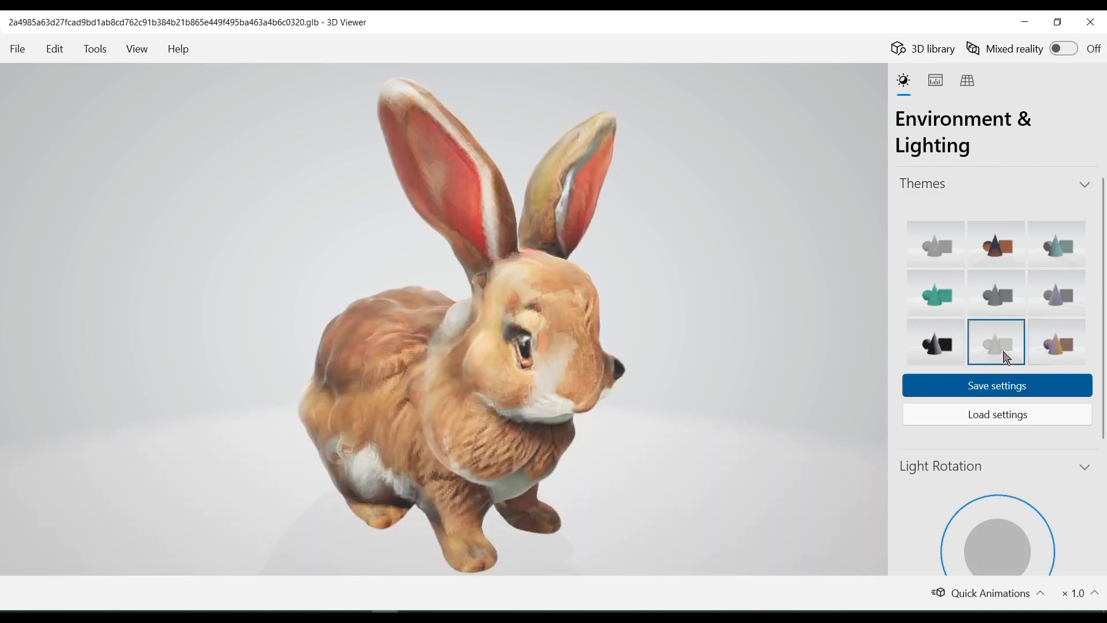
click(935, 244)
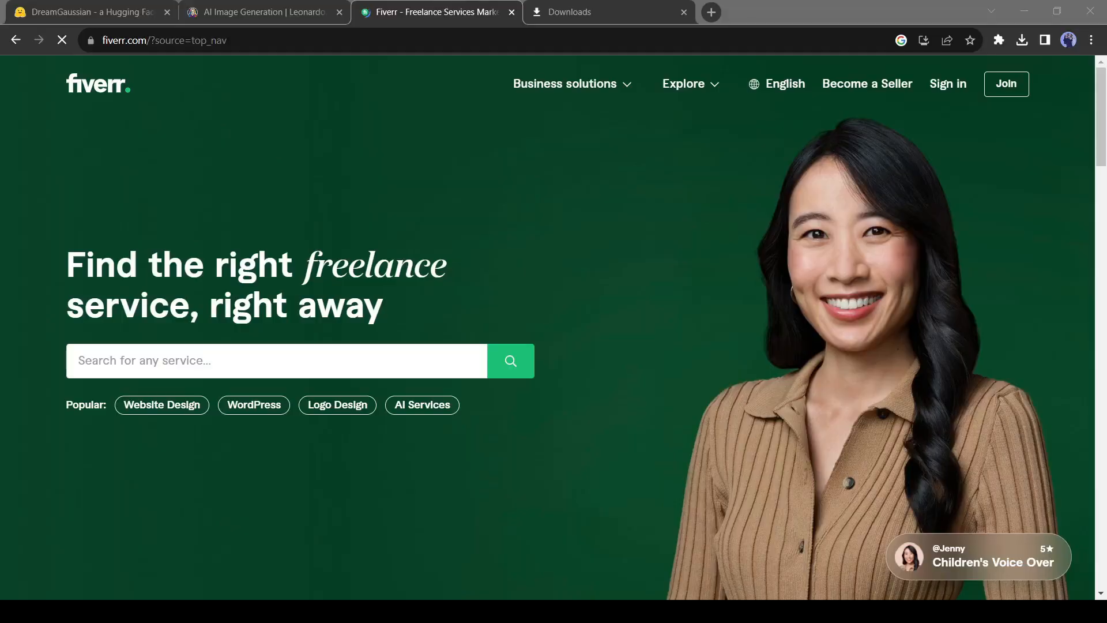
Scroll through Fiverr's '3D Model' gig listings and prices.
scroll(down, 3)
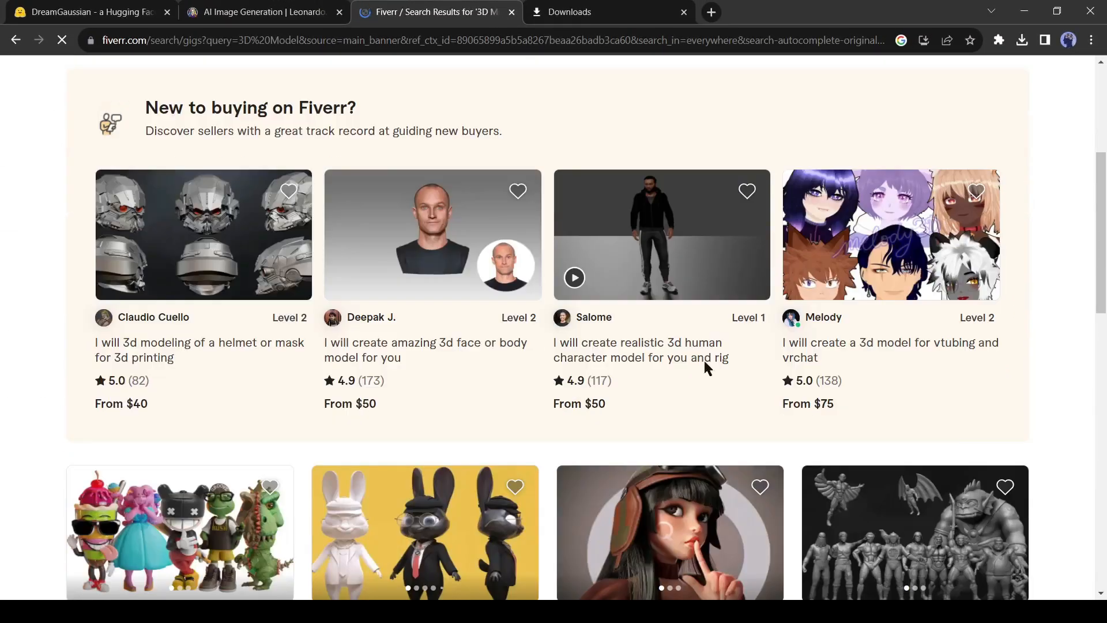
scroll(down, 3)
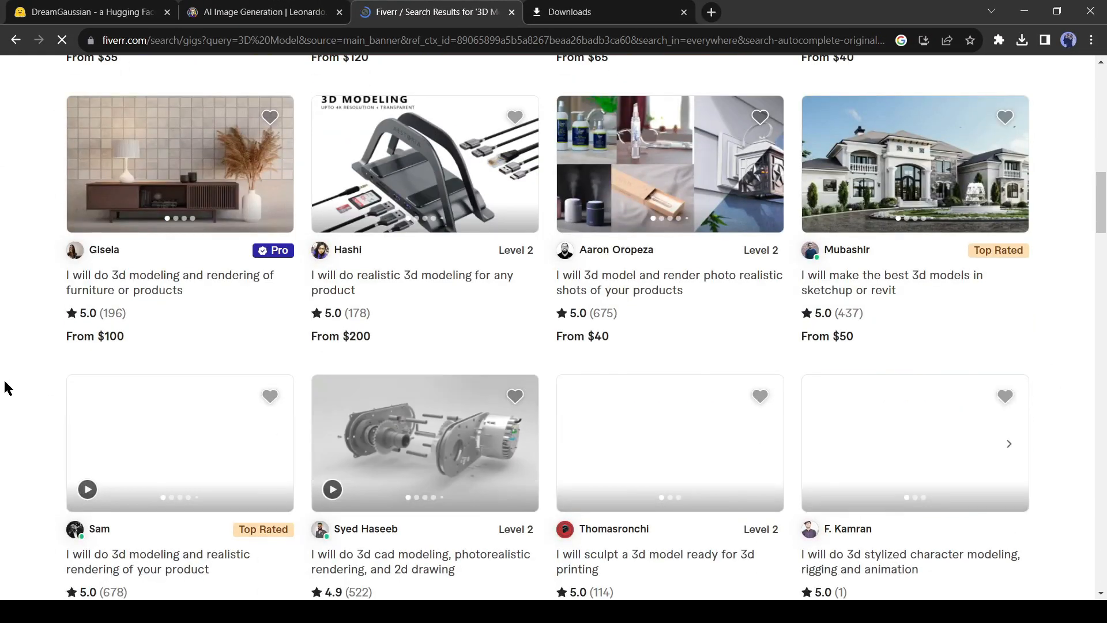
scroll(down, 3)
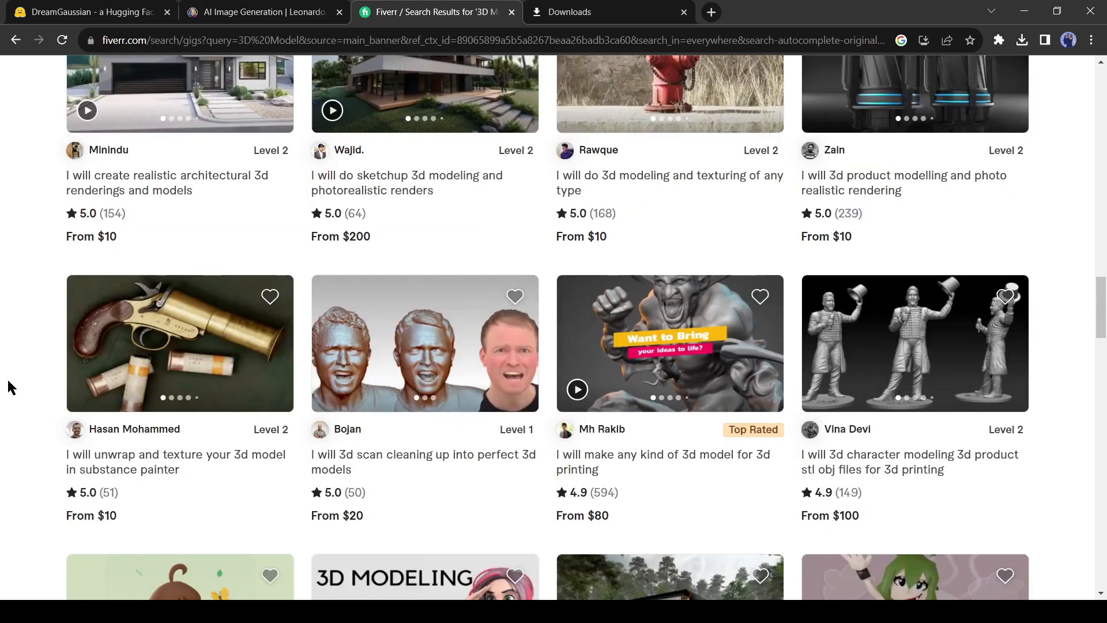
scroll(down, 3)
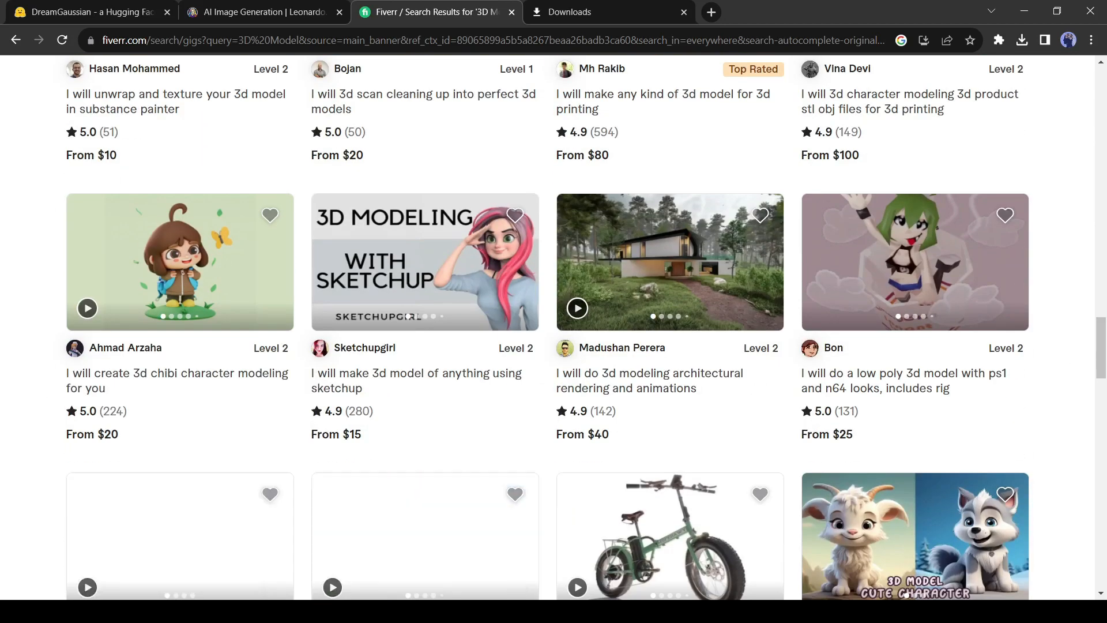